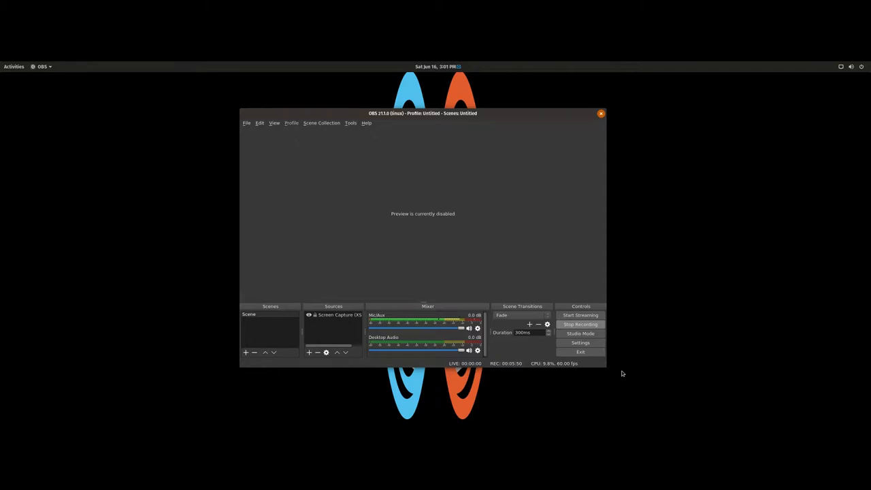
- Show OBS video settings: 2560x1080 base, 1920x810 output, Bicubic, 60 FPS
left_click(580, 342)
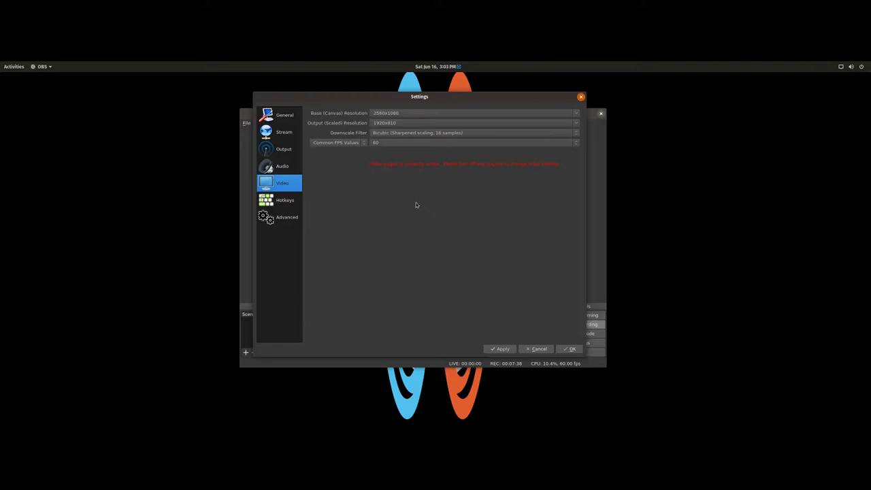
mouse_move(284, 134)
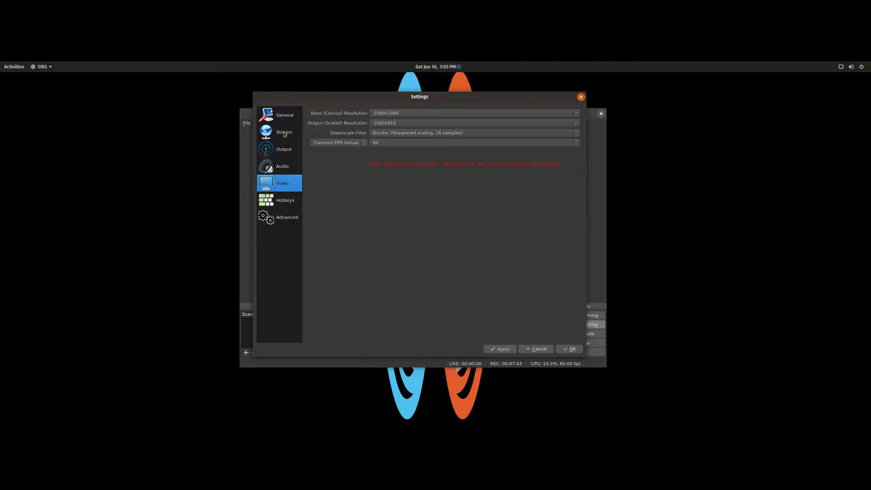
- Show the Recording output: custom FFmpeg to MP4, h264_nvenc, 3000 bitrate, rescaled 1920x810
left_click(284, 148)
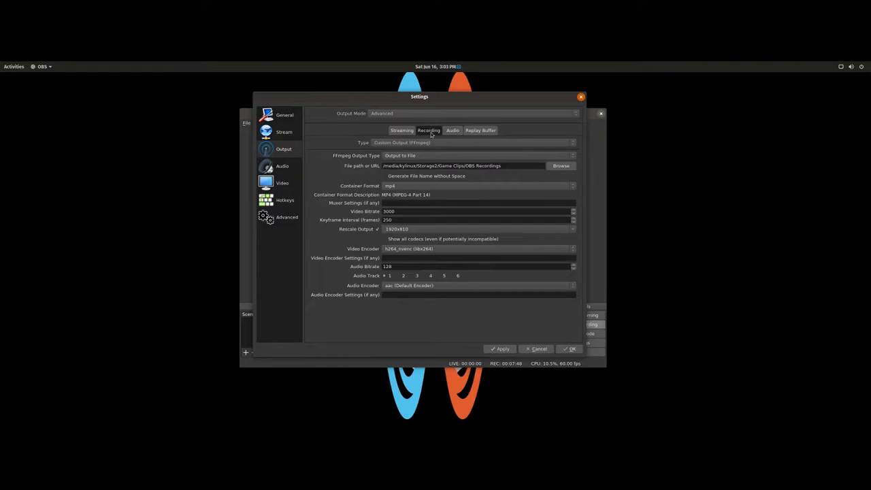
mouse_move(490, 163)
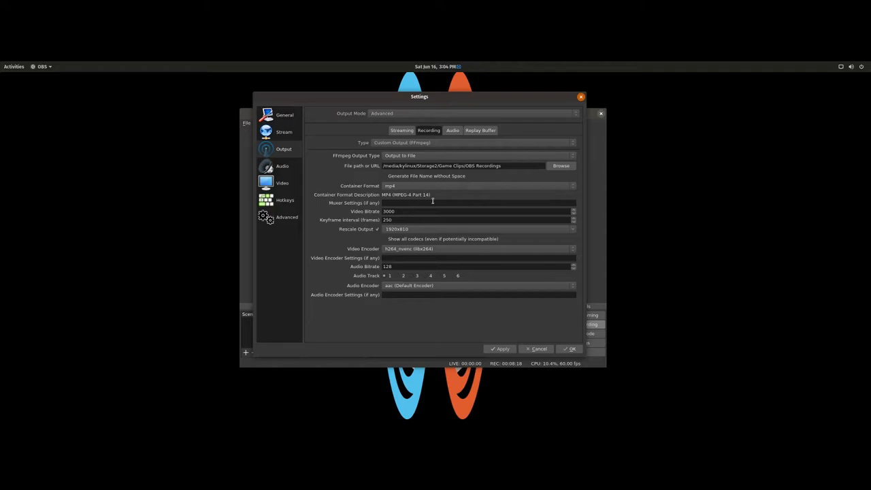
mouse_move(222, 90)
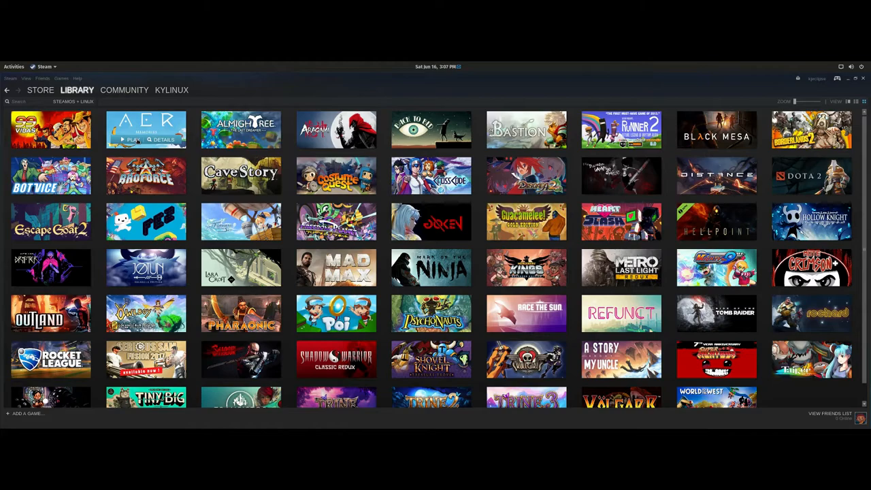
- Launch AER Memories of Old and set its master volume to 21%
left_click(133, 139)
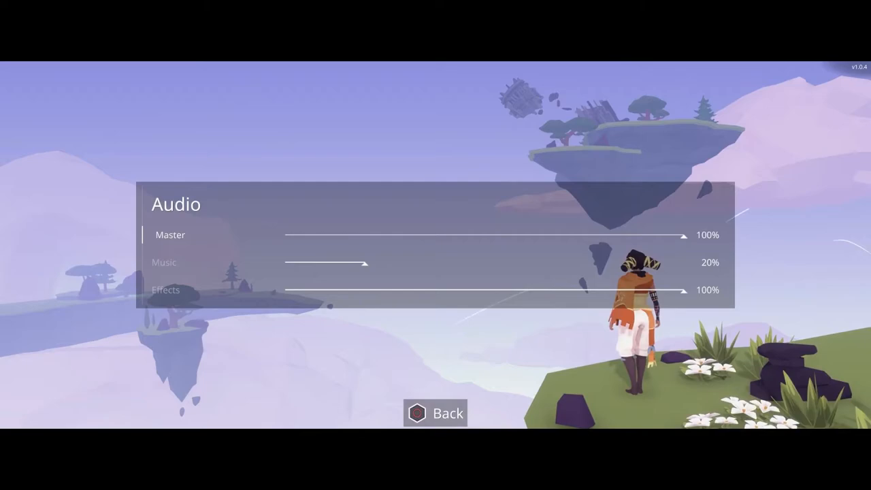
left_click_drag(681, 234, 368, 235)
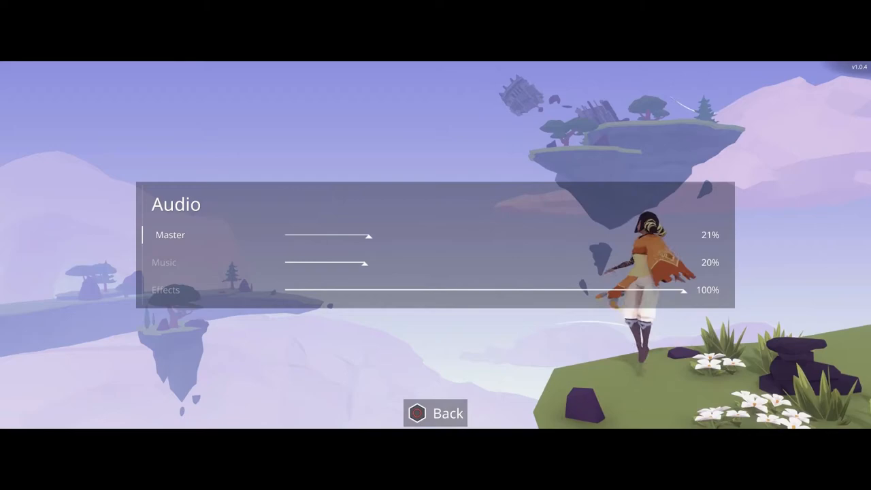
left_click(435, 413)
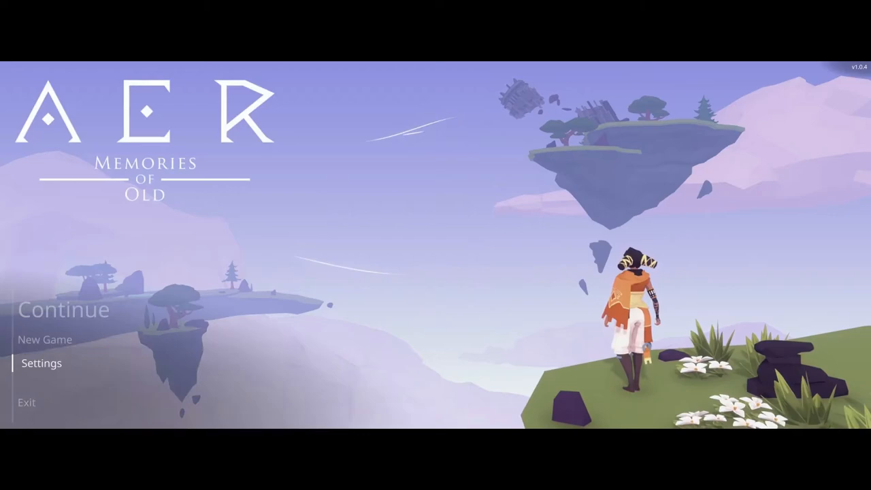
left_click(63, 310)
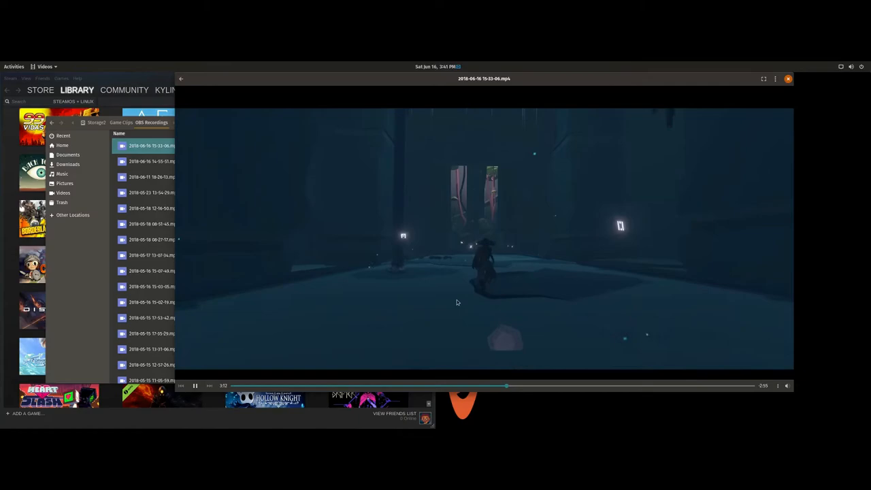
- Switch from the playing recording to another open app with Alt+Tab
key("alt+Tab")
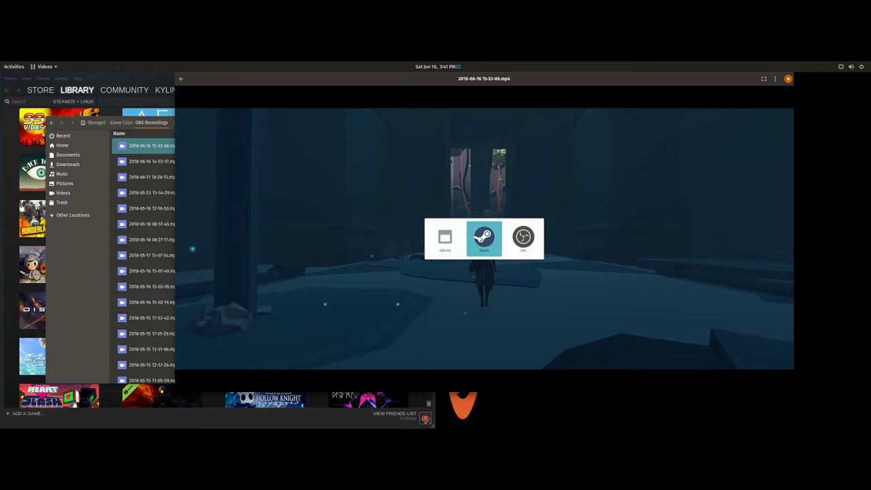